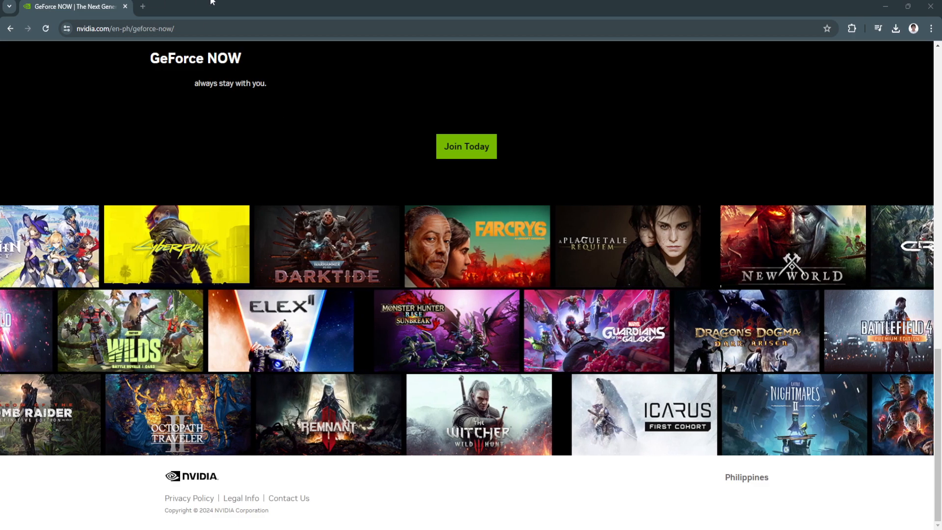
pyautogui.moveTo(255, 325)
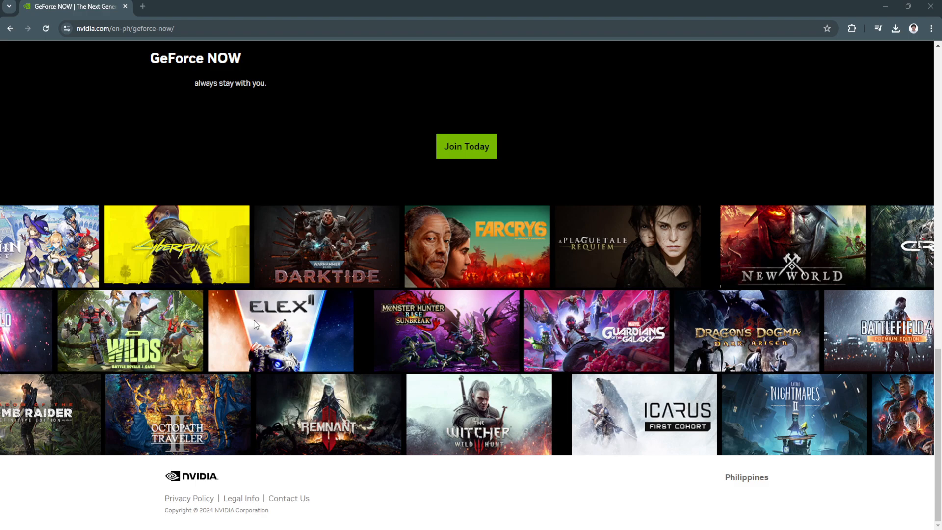
# Scroll up to the 'The Future Is Now' hero and double-click to select the 'GeForce NOW' title
pyautogui.hscroll(3)
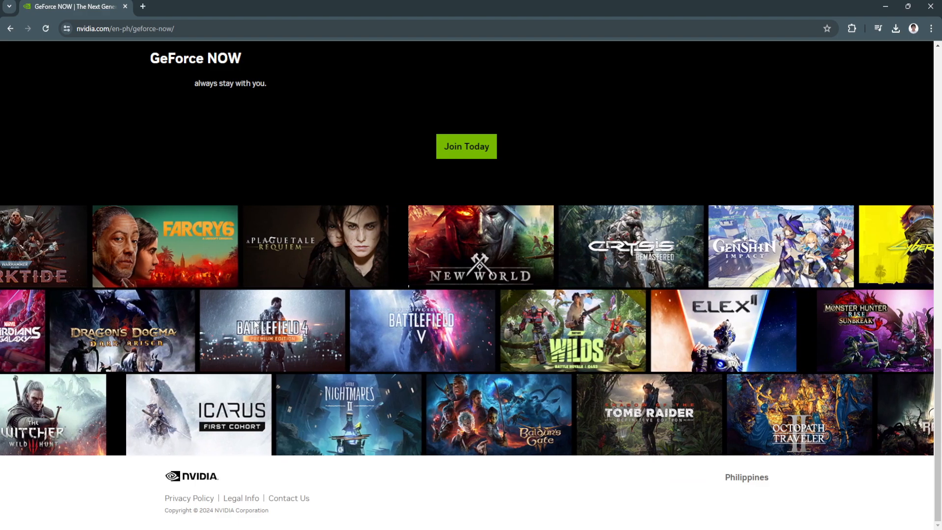
pyautogui.scroll(3)
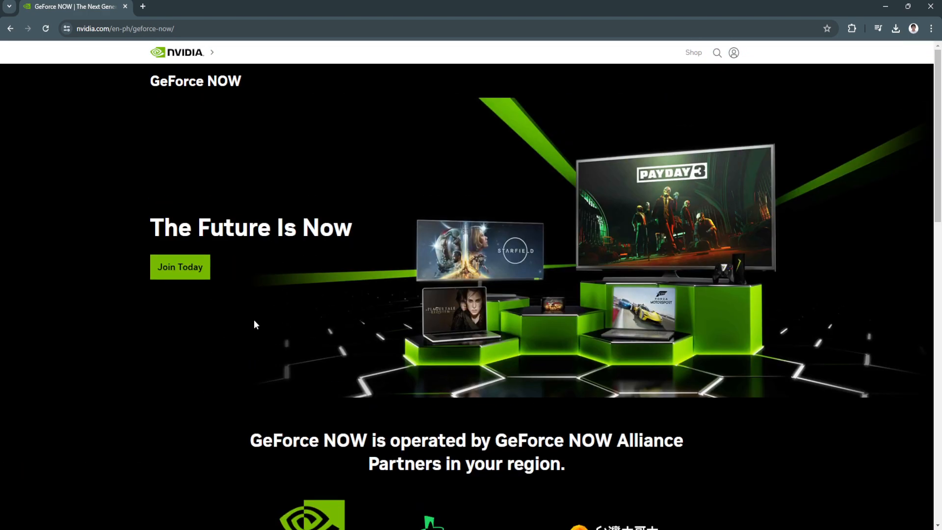
pyautogui.moveTo(147, 87)
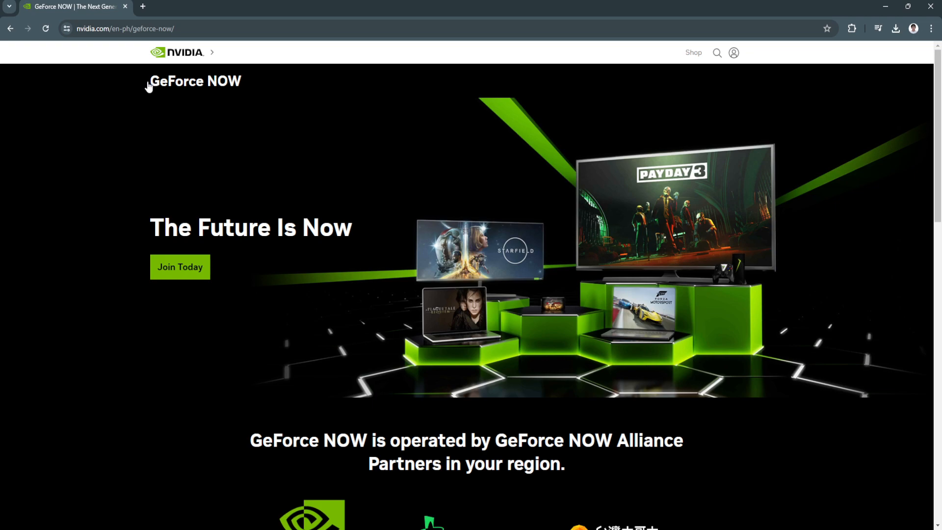
pyautogui.doubleClick(195, 81)
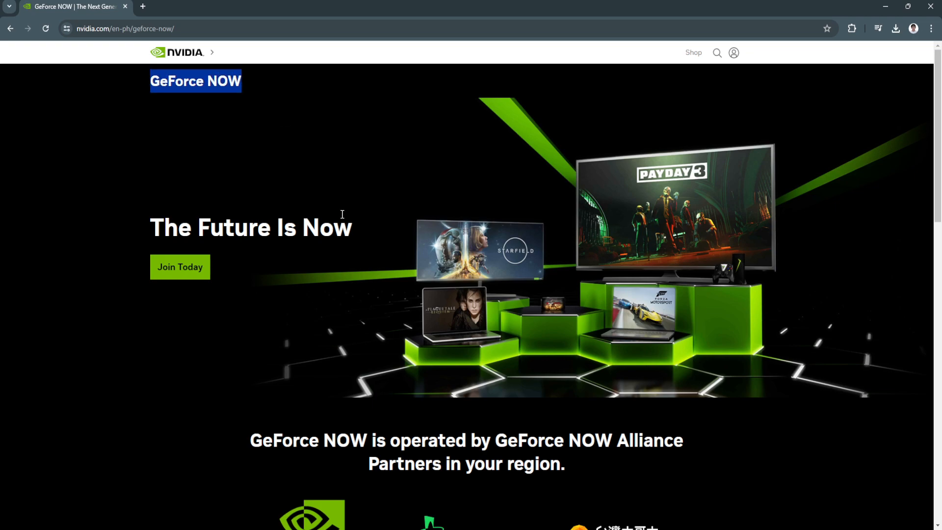
# Scroll past 'Your Games, Your Devices, RTX On' through the game artwork grid, then back up
pyautogui.scroll(-3)
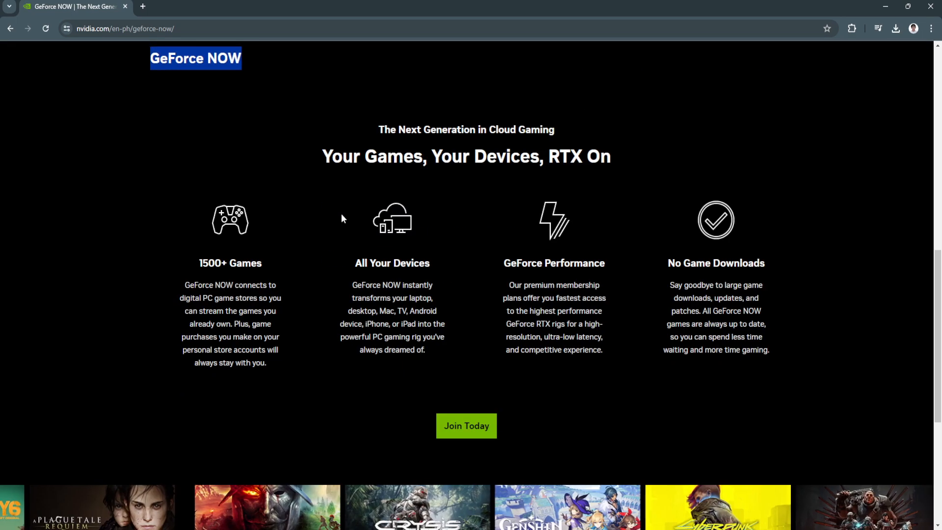
pyautogui.scroll(-3)
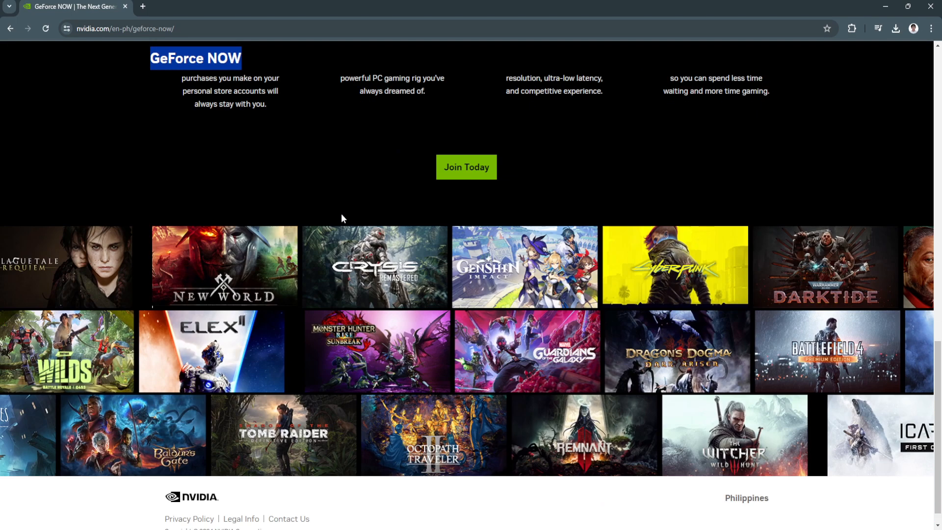
pyautogui.hscroll(3)
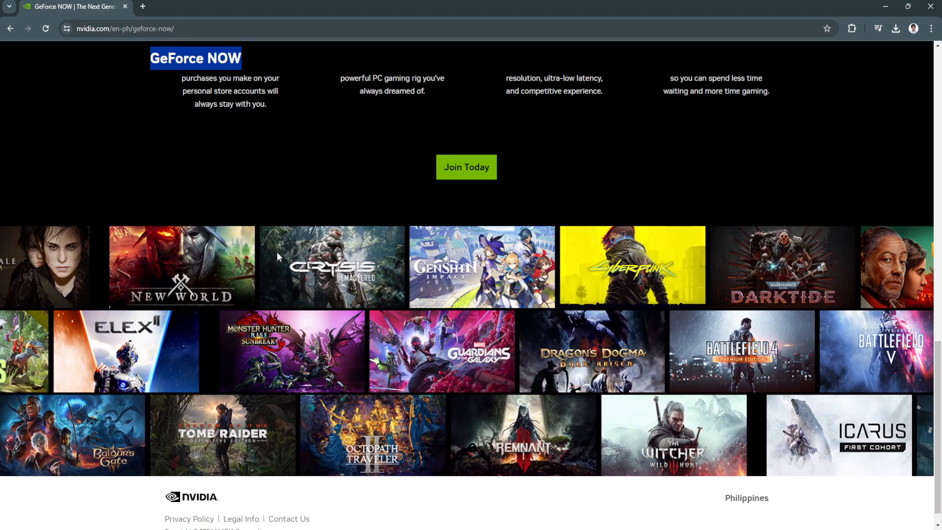
pyautogui.hscroll(3)
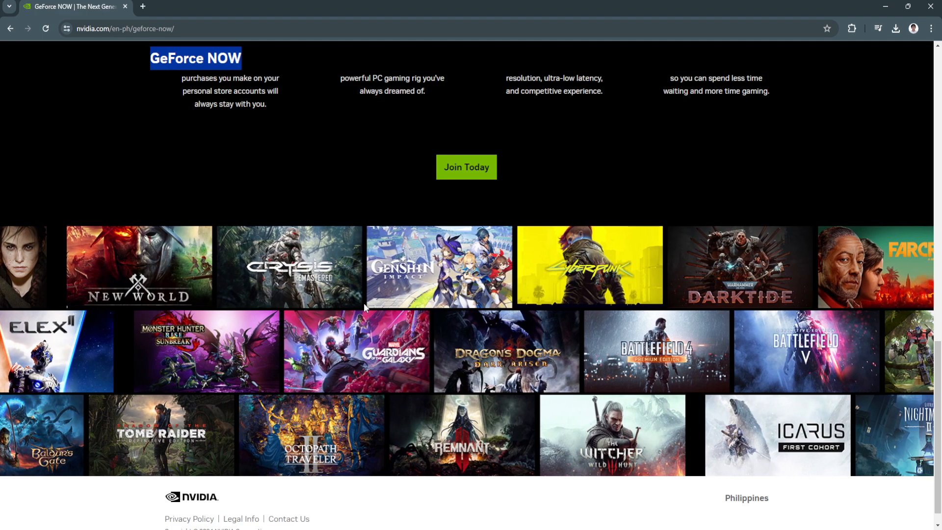
pyautogui.hscroll(3)
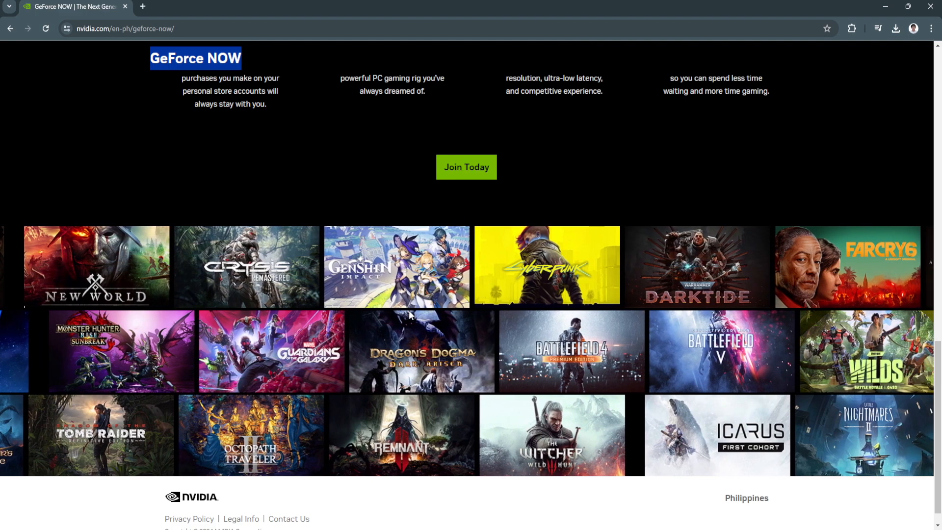
pyautogui.hscroll(3)
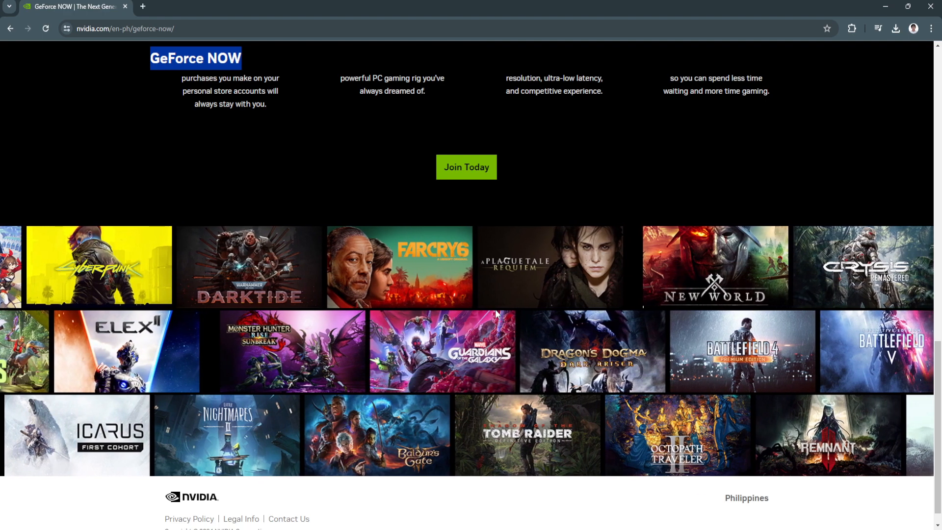
pyautogui.scroll(3)
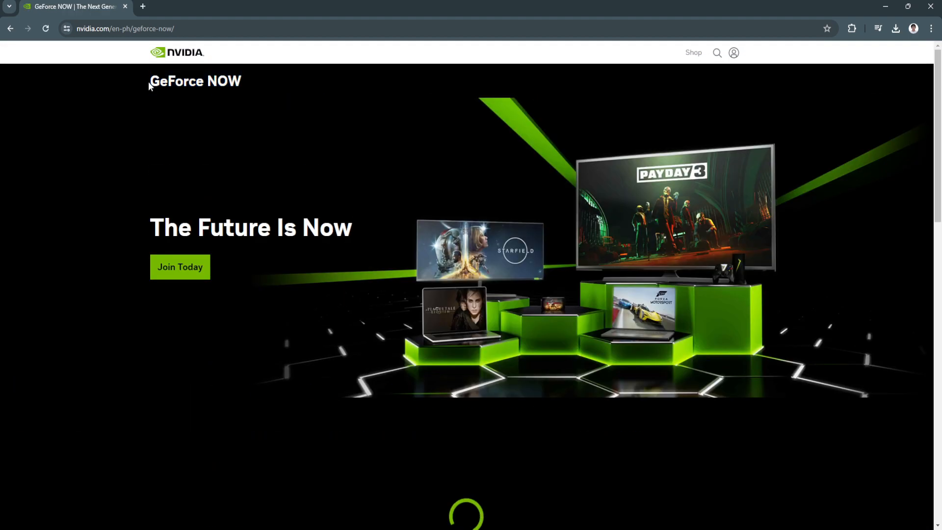
# Scroll down slightly below the hero to reveal the regional Alliance Partners notice
pyautogui.scroll(-3)
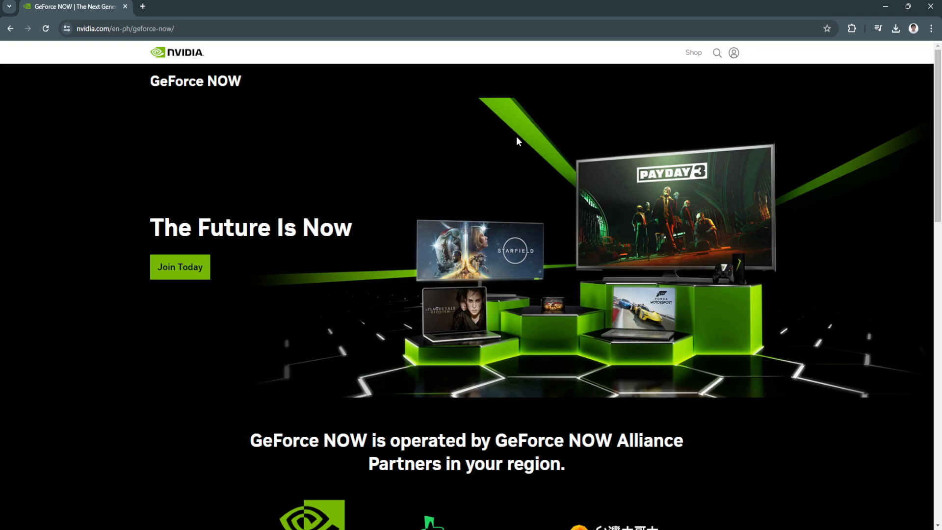
pyautogui.moveTo(602, 487)
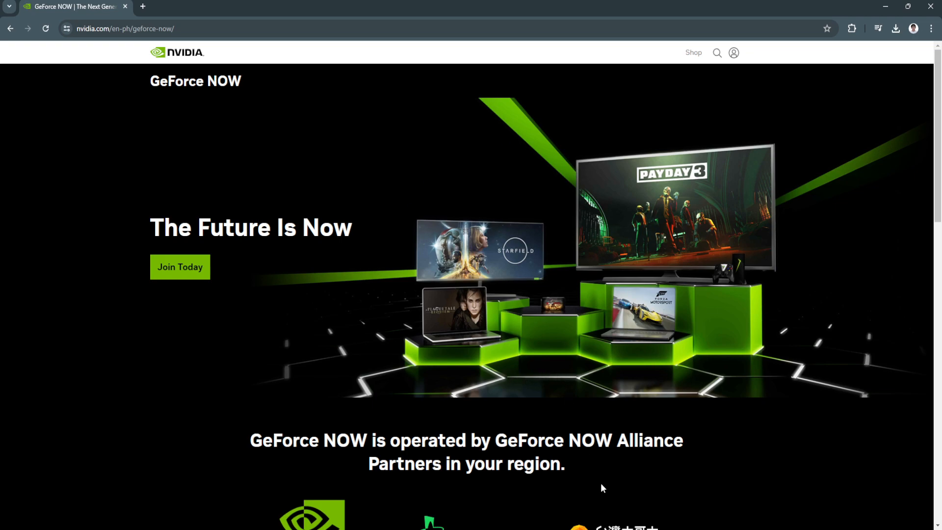